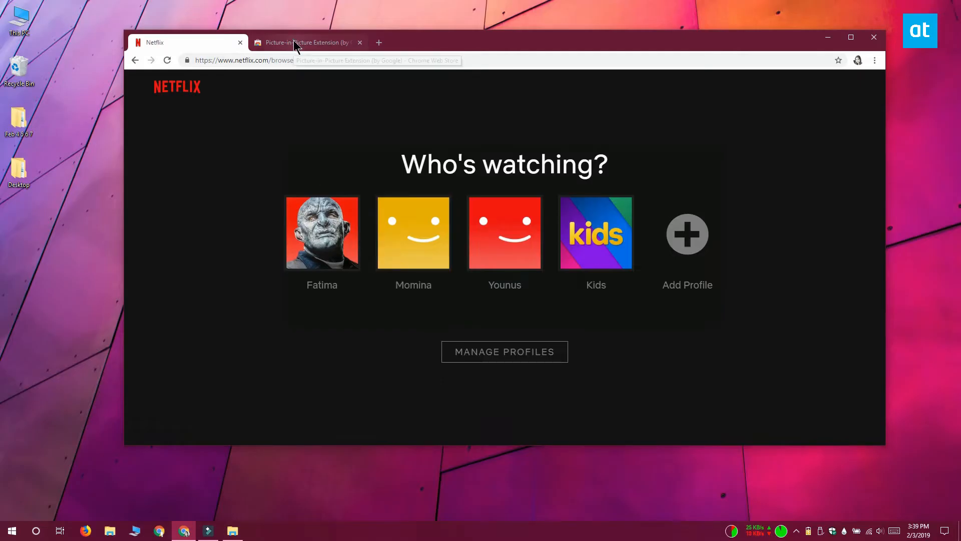
# Switch to the Picture-in-Picture Extension (by Google) Chrome Web Store tab.
pyautogui.click(305, 42)
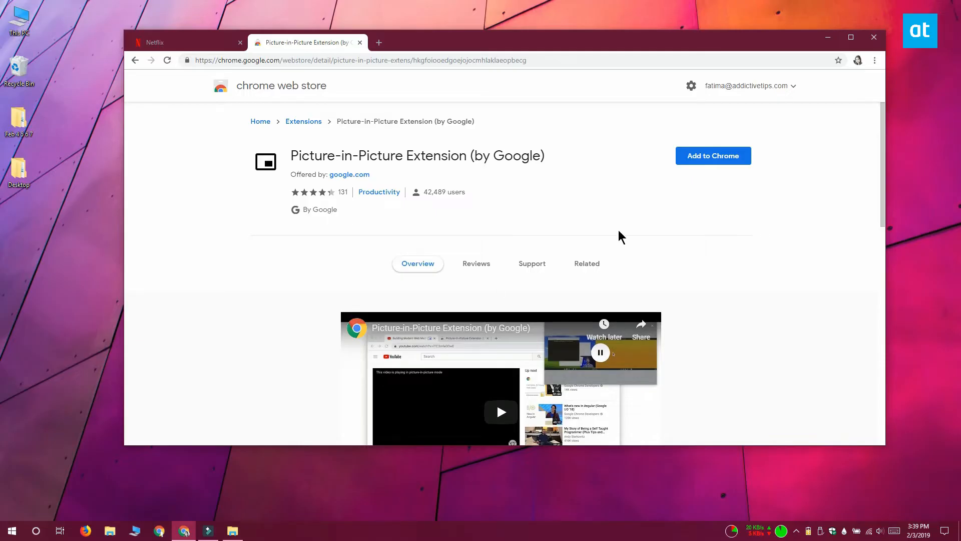
# Add the Picture-in-Picture Extension to Chrome and go back to the Netflix browse page.
pyautogui.click(713, 156)
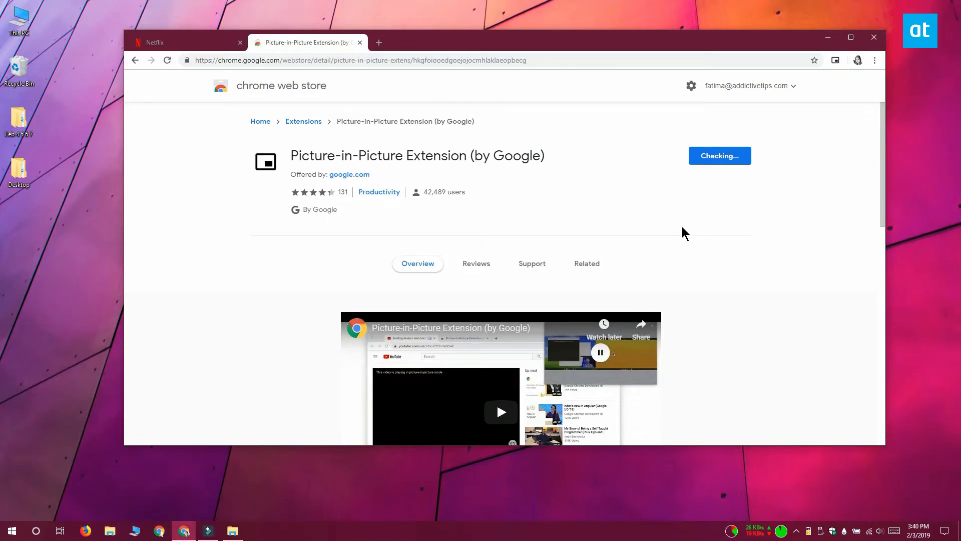
pyautogui.click(718, 155)
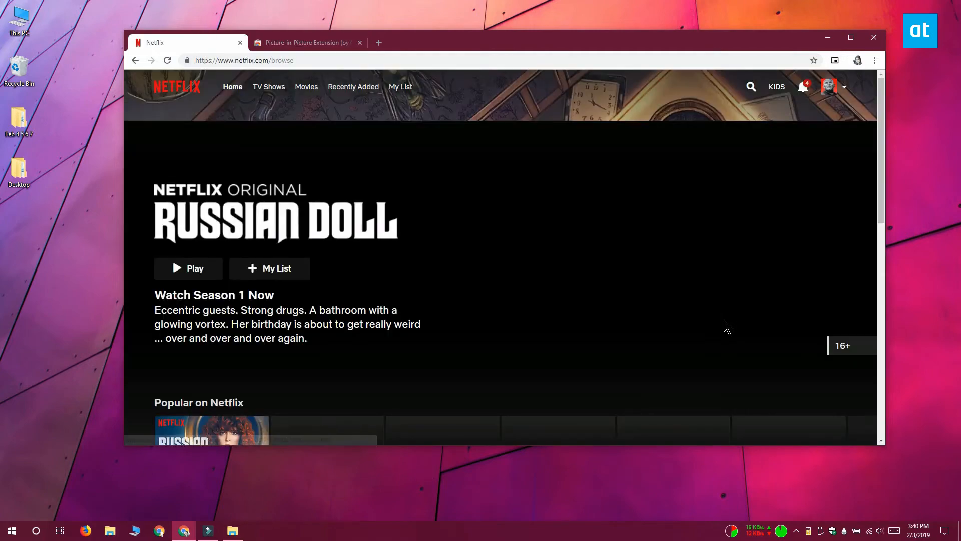
pyautogui.scroll(-3)
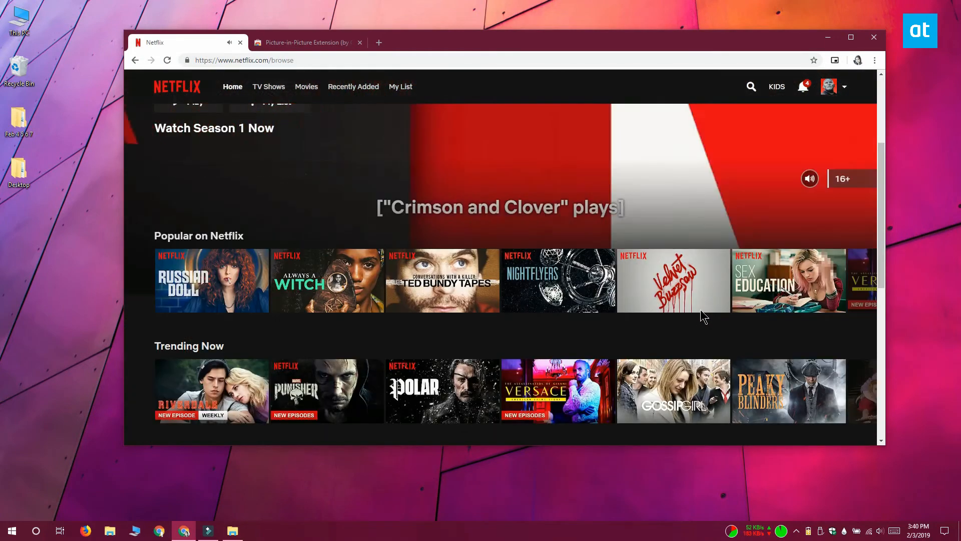
pyautogui.scroll(-3)
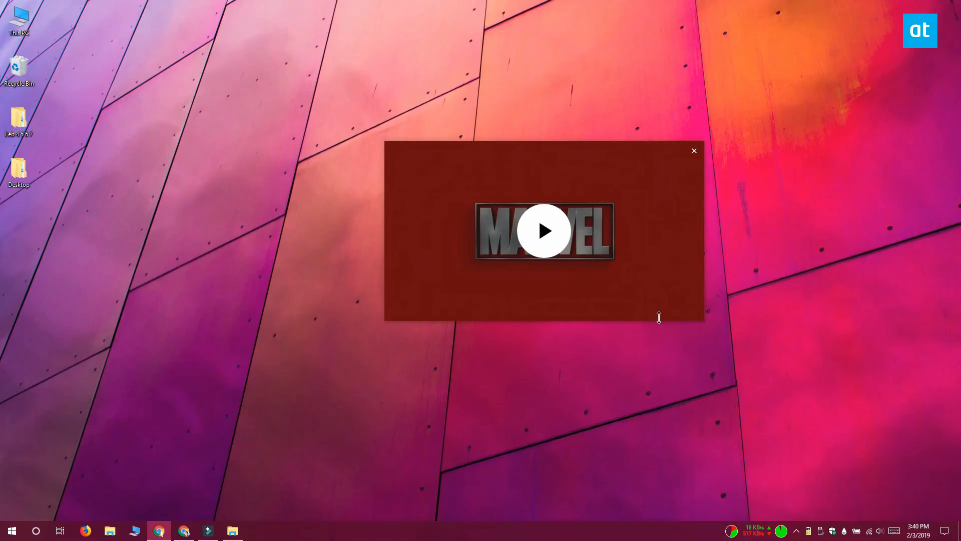
# Start playback of the Marvel intro in the floating picture-in-picture window.
pyautogui.click(545, 231)
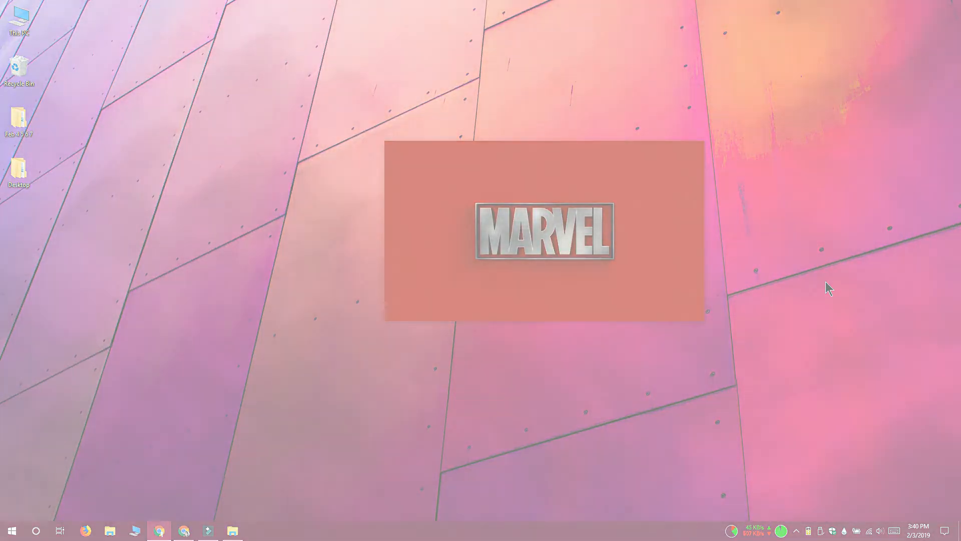